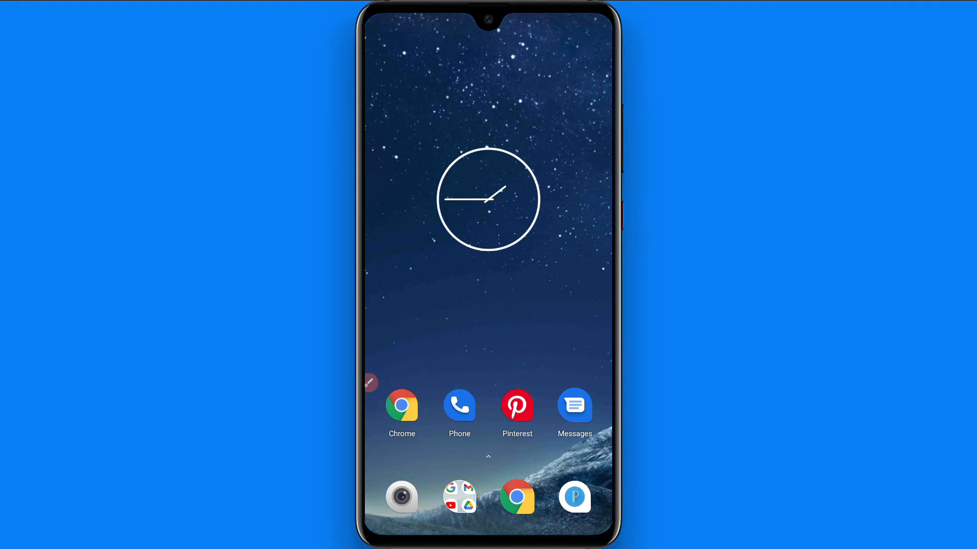
# Step: Launch Snapchat from the app drawer on the home screen
pyautogui.scroll(3)
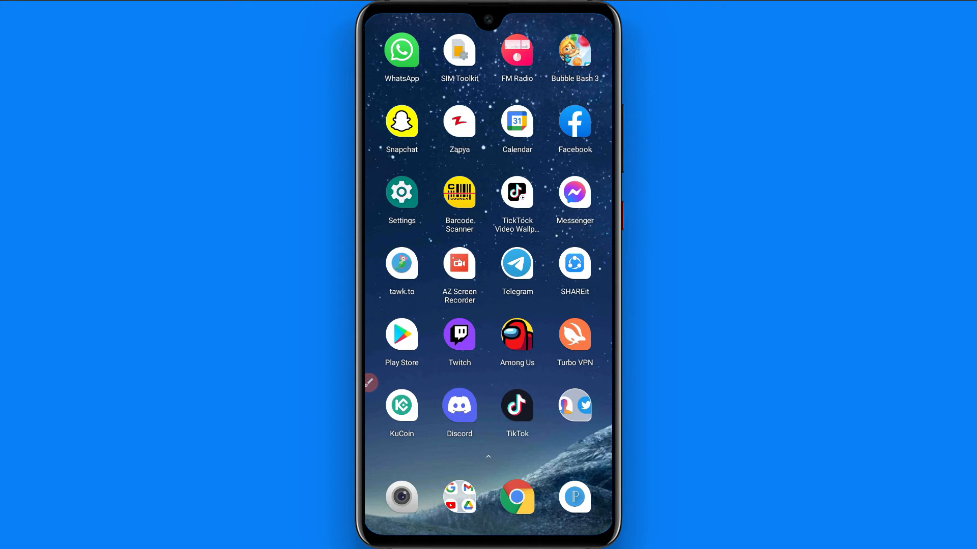
pyautogui.click(401, 123)
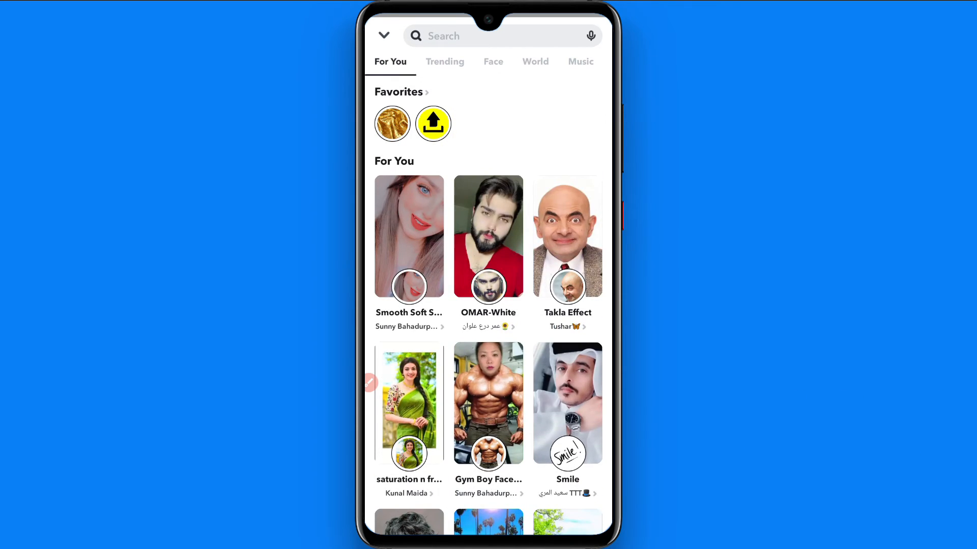
# Step: Search lenses for 'santa hat' and scroll through the matching results
pyautogui.write('santa hat')
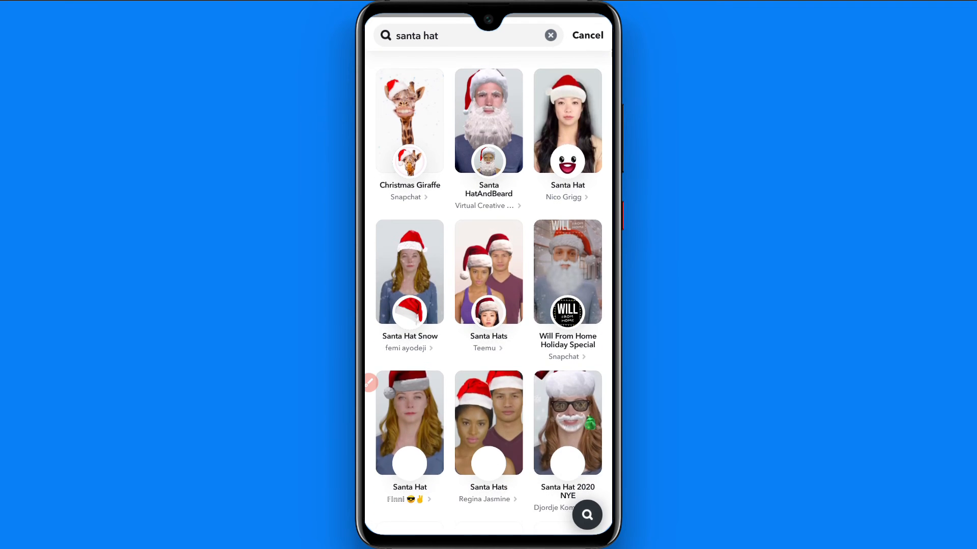
pyautogui.scroll(-3)
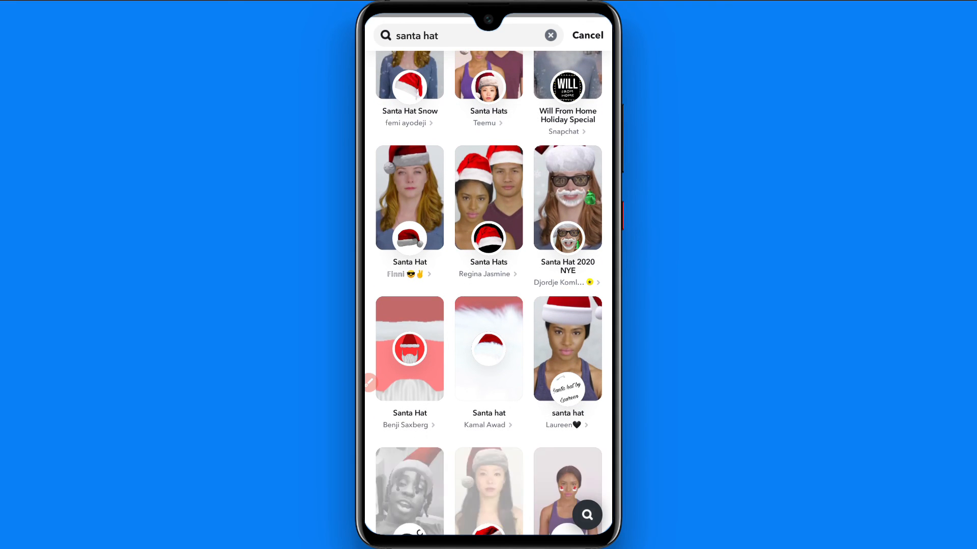